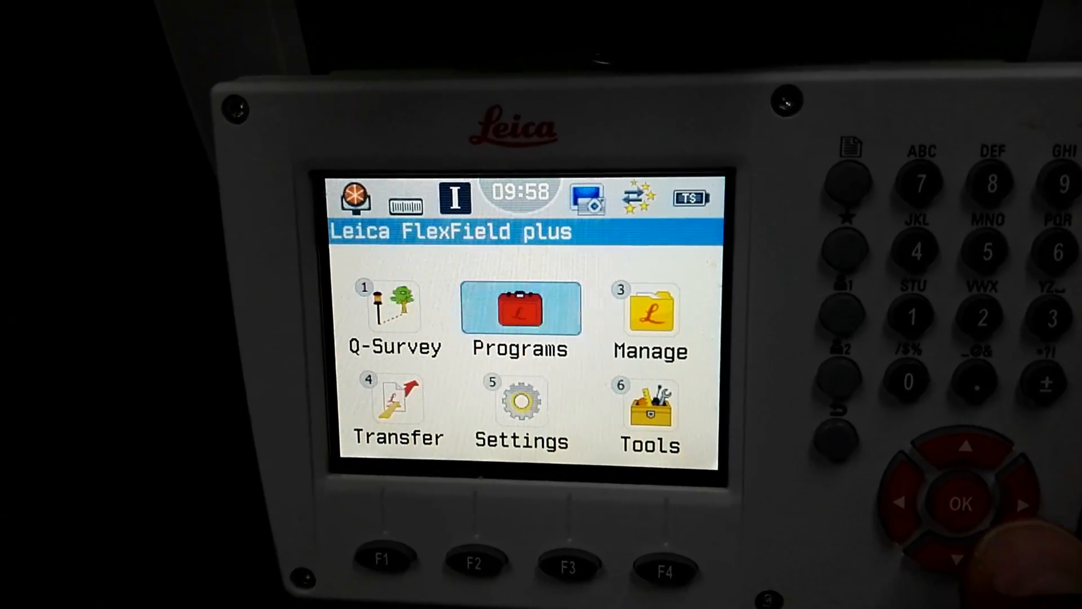
Step: Start the Survey program from the Programs collection, reaching the Select Job screen with job CAM TOPO1
click(520, 306)
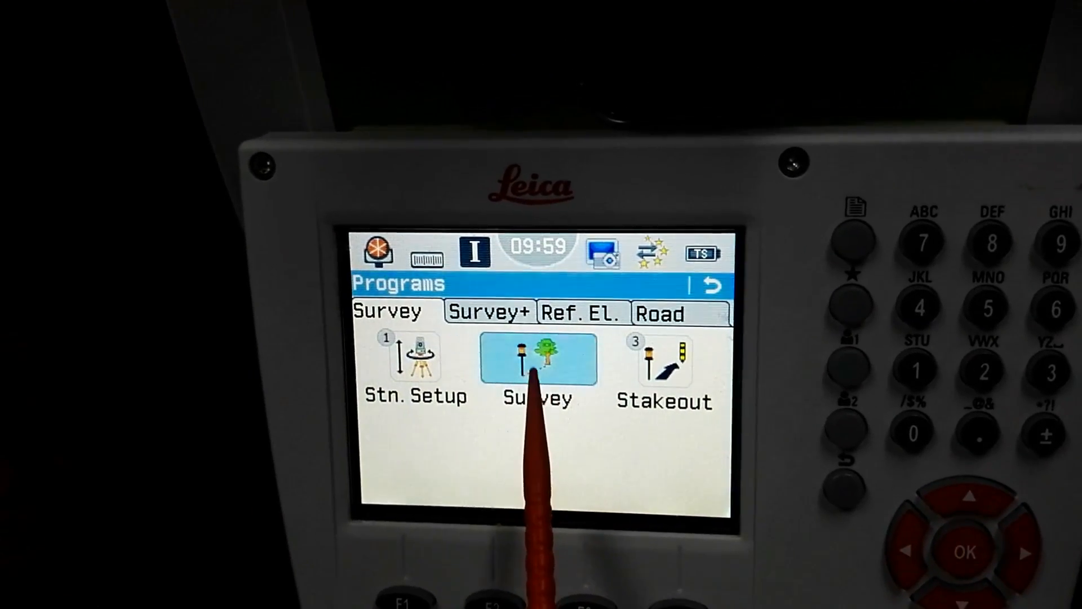
click(536, 360)
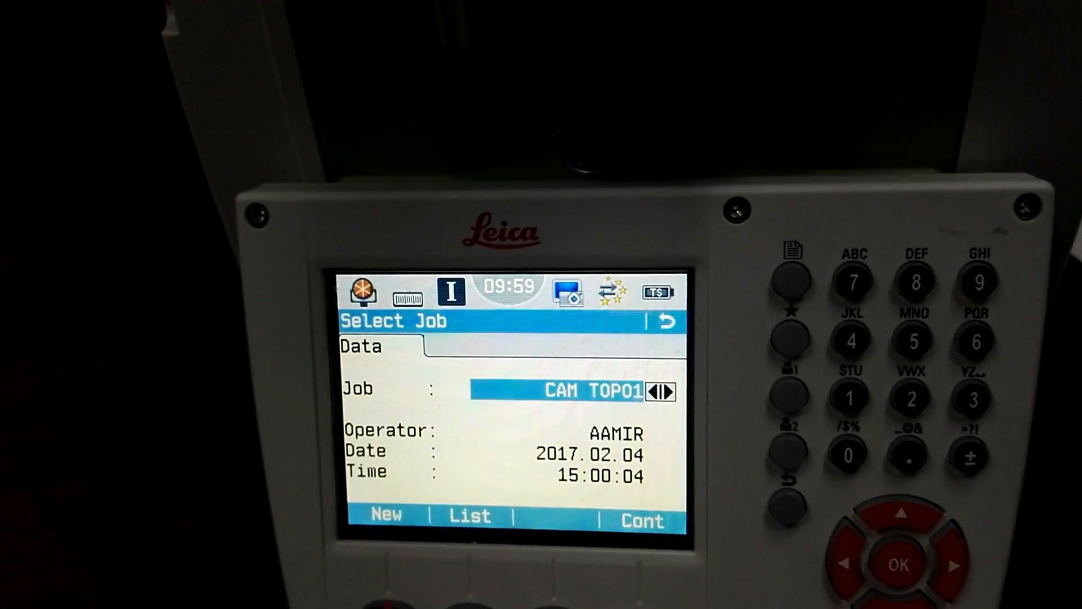
Step: Create a new job TEST with its operator and confirm it, landing on the Survey screen for point 1
click(387, 515)
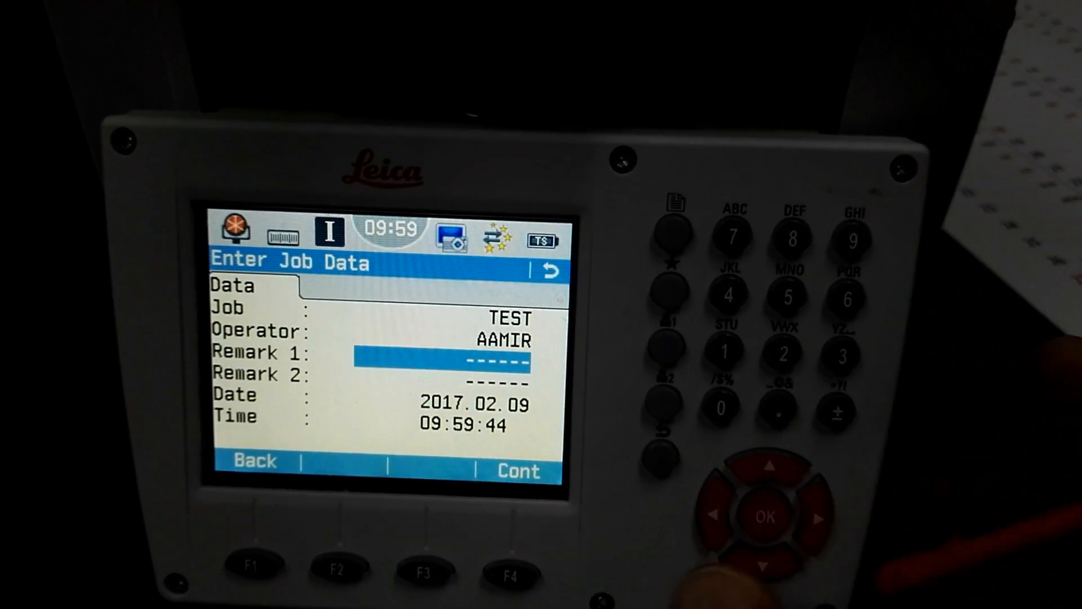
click(509, 471)
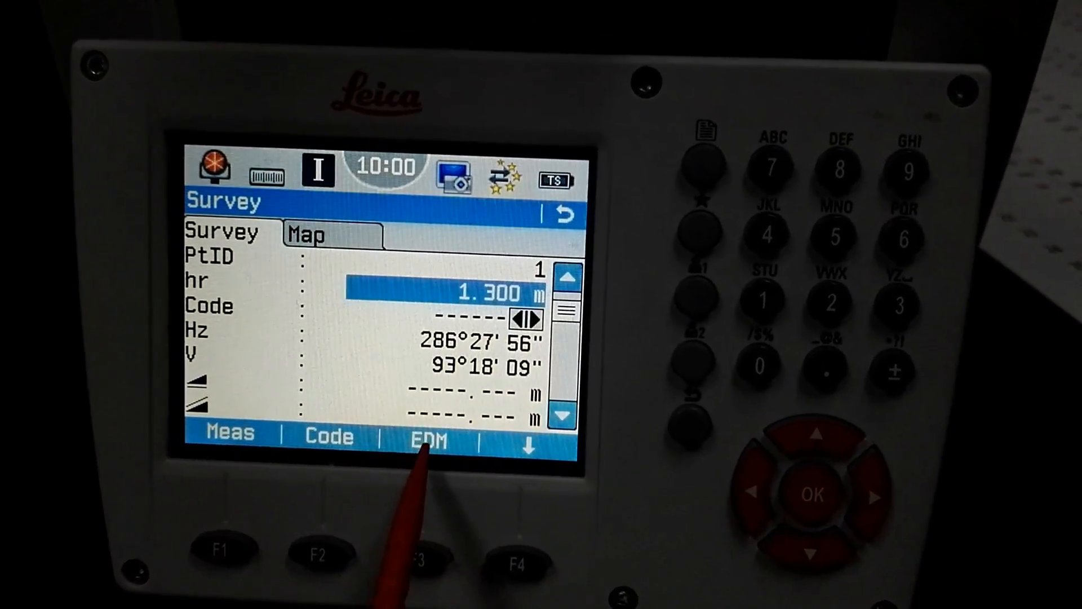
Step: Check the EDM settings (prism target, precise mode), then return toward the point code list
click(429, 438)
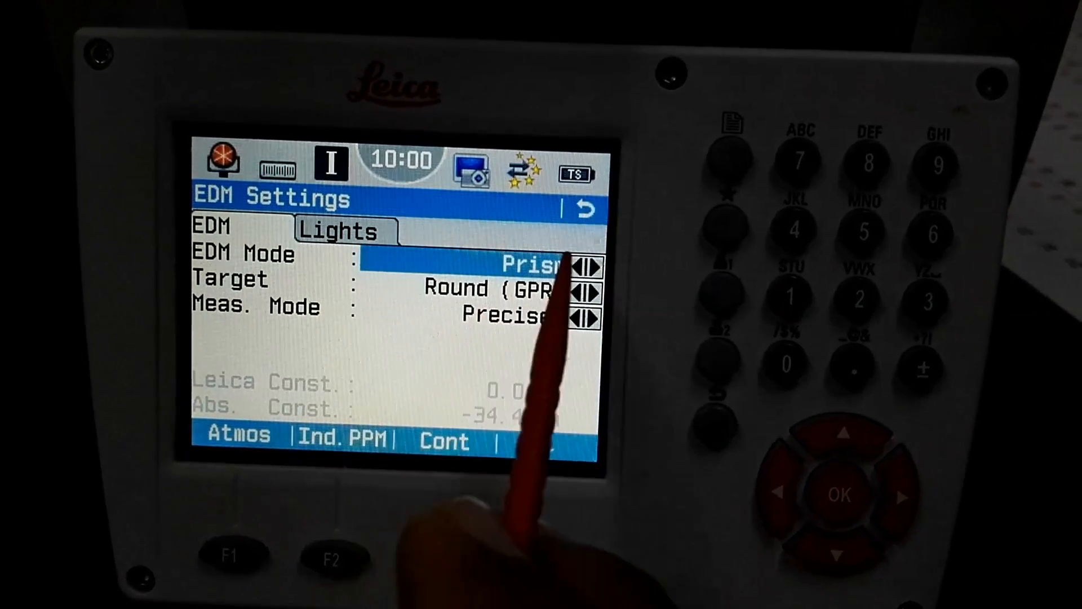
click(583, 268)
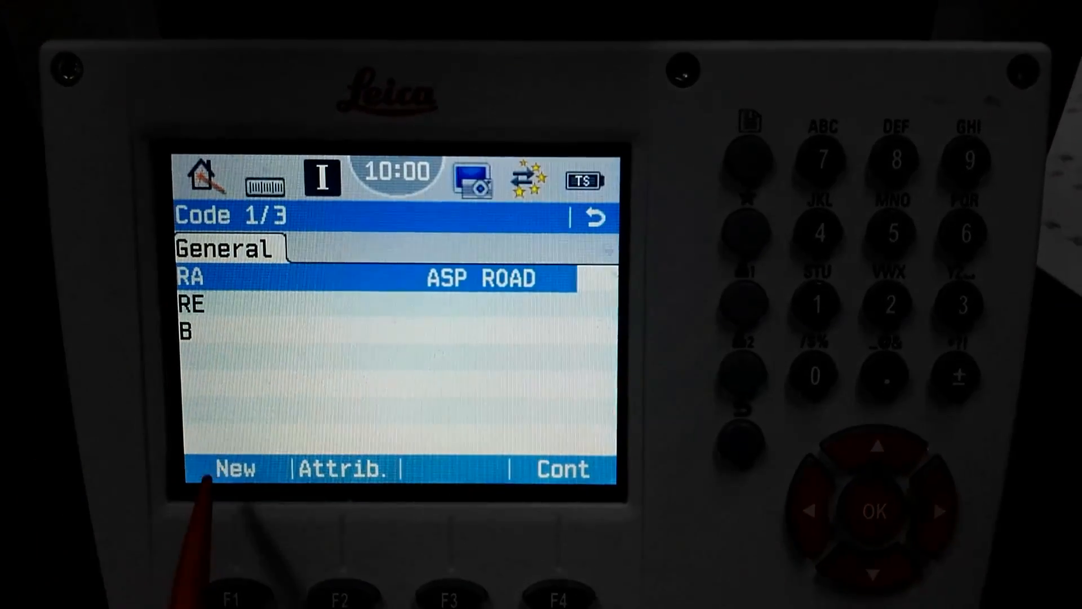
Step: Define code TR with quick code 00 and description TREE, and assign it to the survey point
click(236, 468)
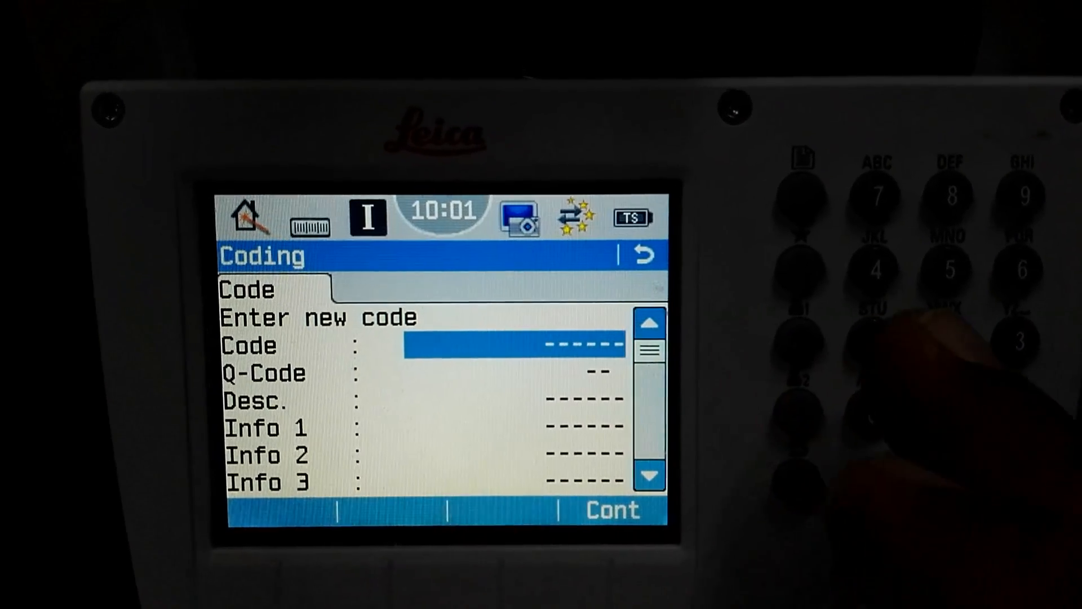
text(TR)
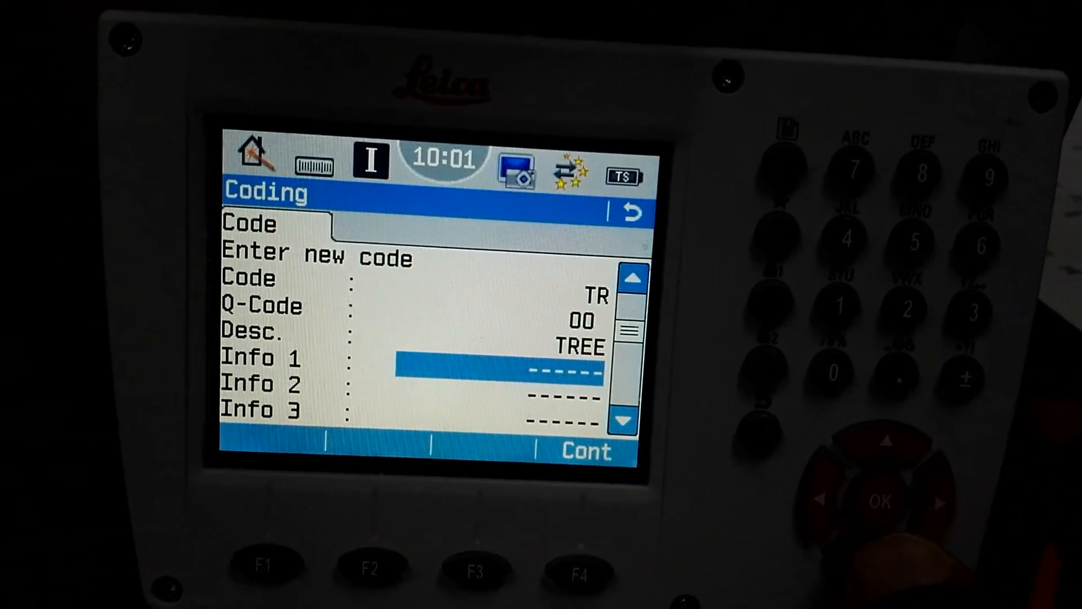
key(Down)
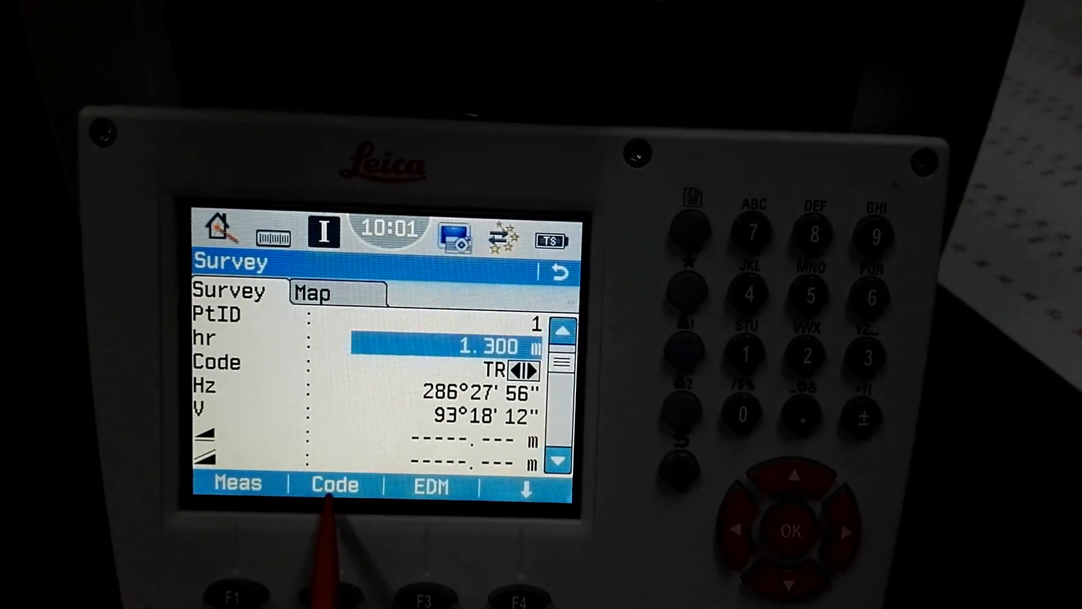
Step: Start another new code and get the 'Quick Code number already exists' warning on saving it
click(335, 484)
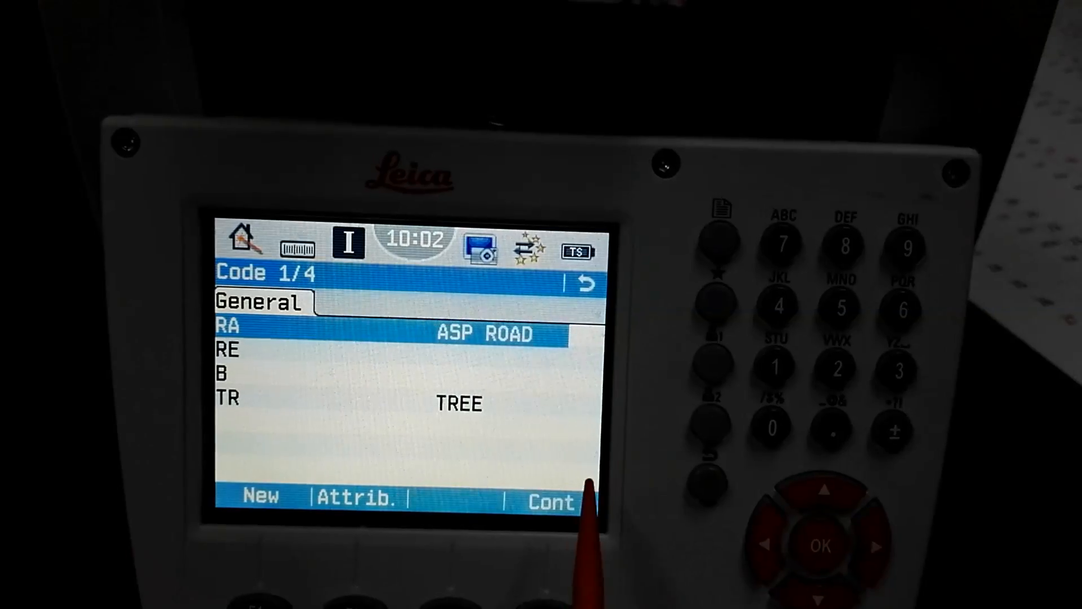
click(260, 498)
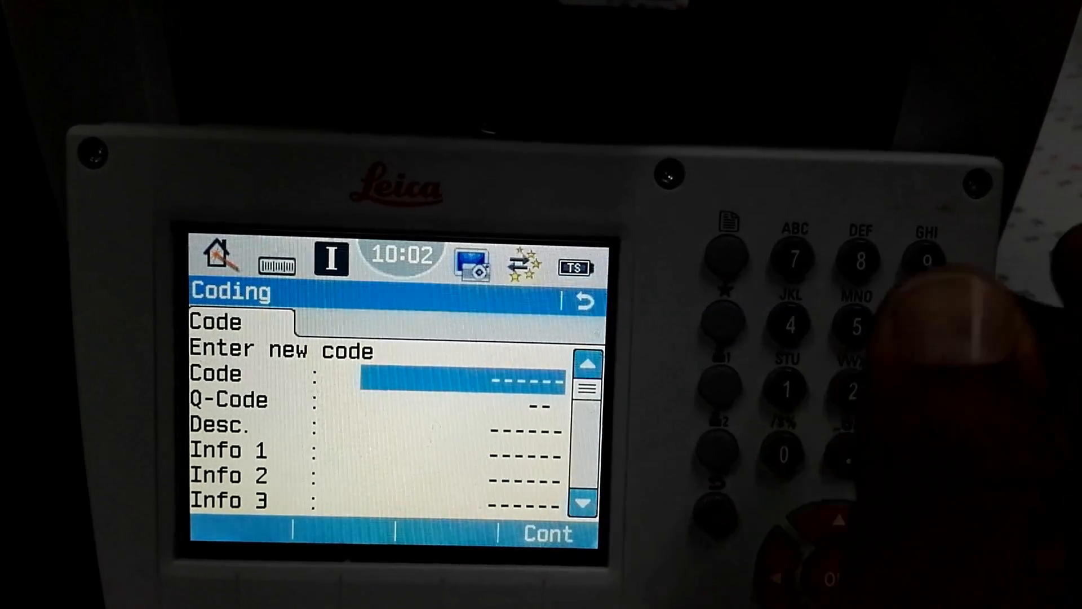
text(C)
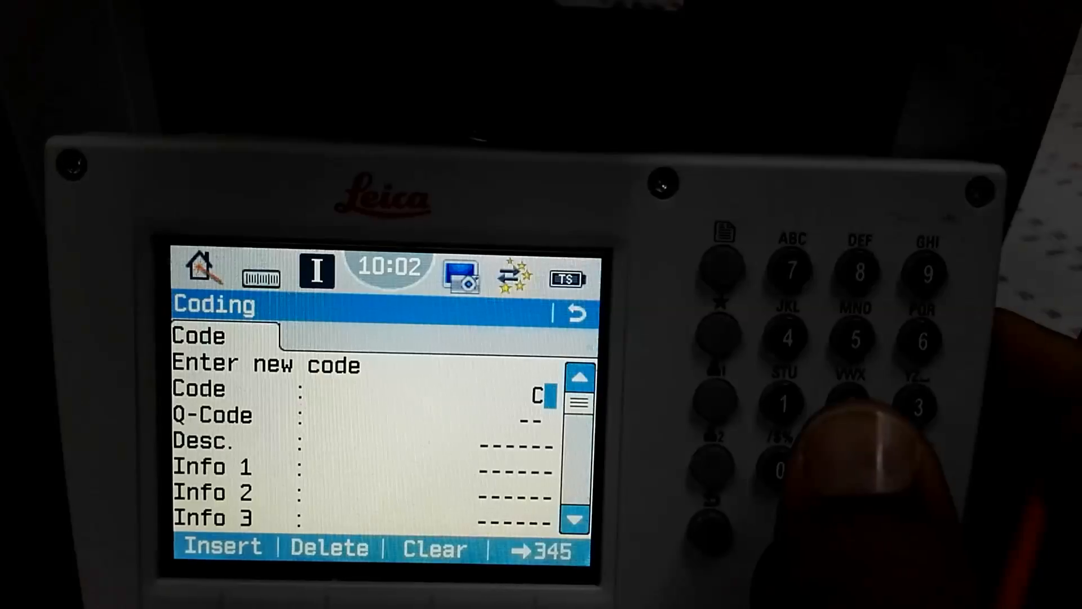
text(B)
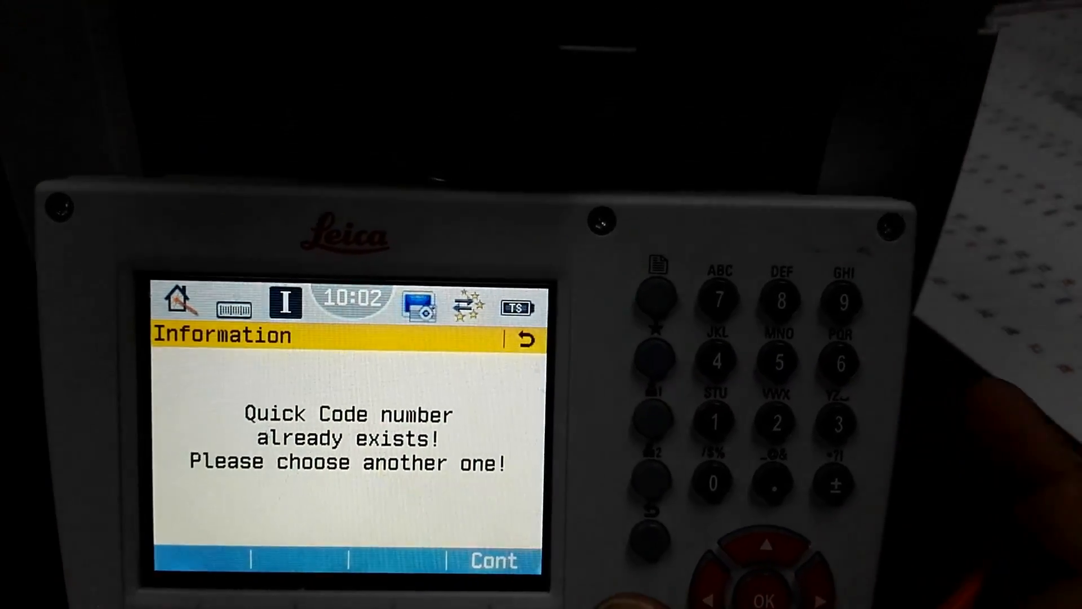
Step: Dismiss the duplicate Quick Code warning and begin entering code SS described as SANITARY-MANHOLE
click(492, 560)
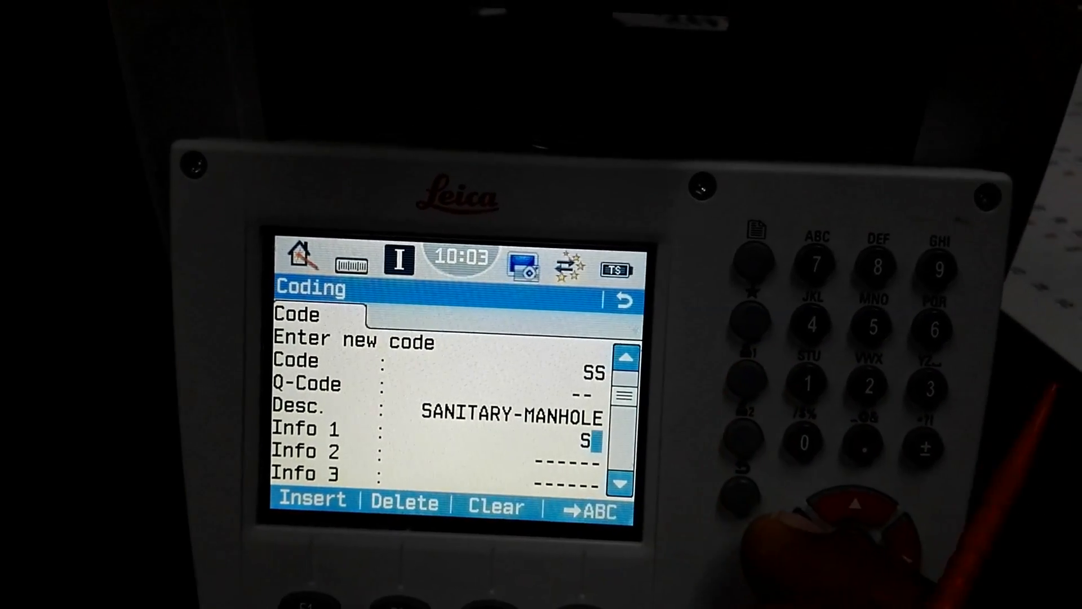
Step: Give the SS code Info 1 1M and Info 2 CONCRETE, store it, leaving a blank new-code form
key(1)
text(CO)
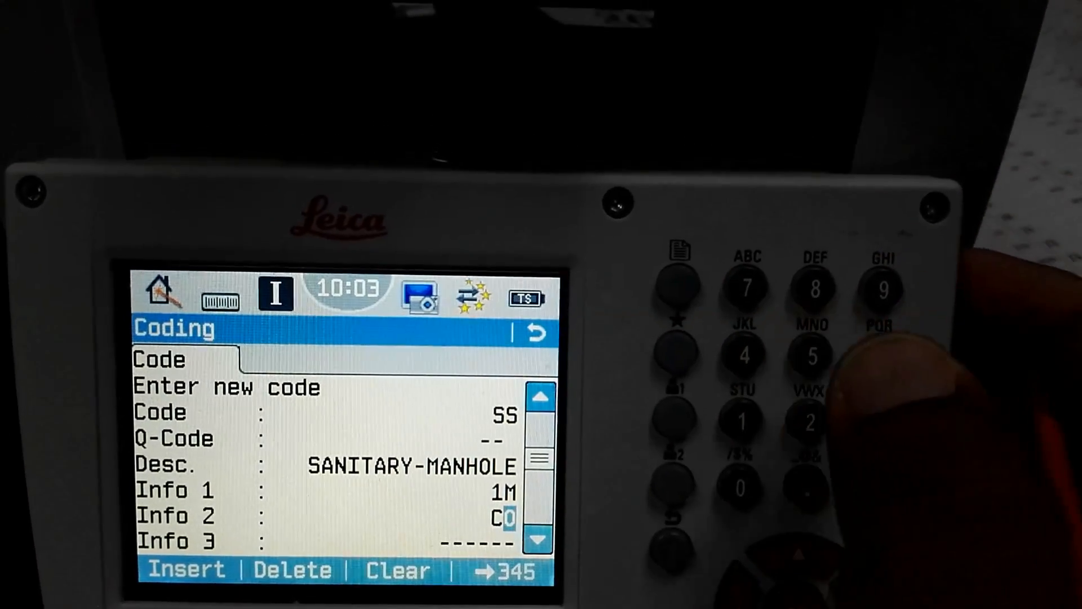
text(NCR)
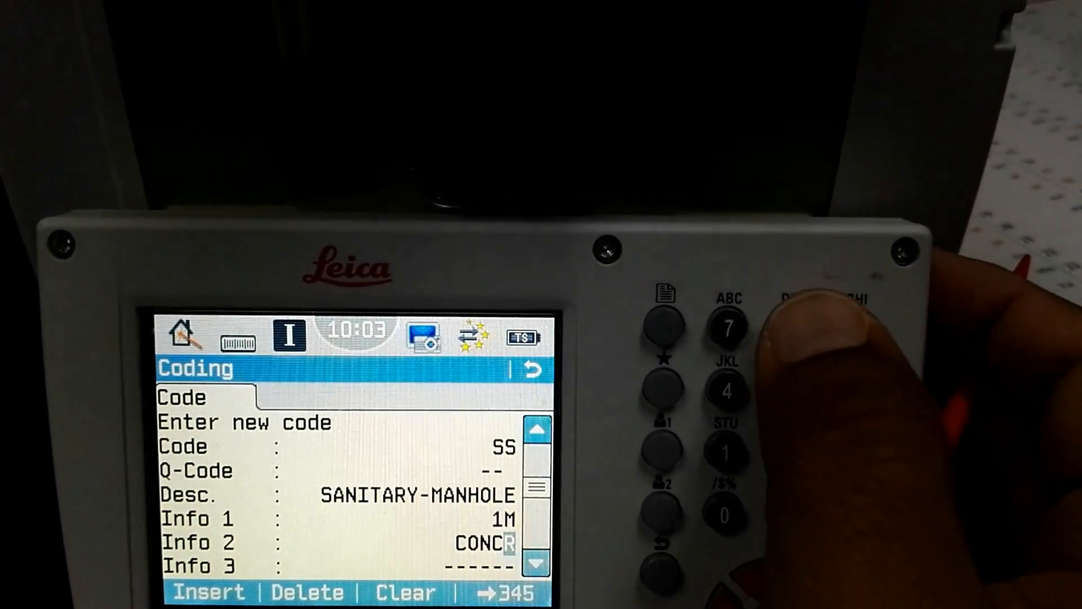
text(E)
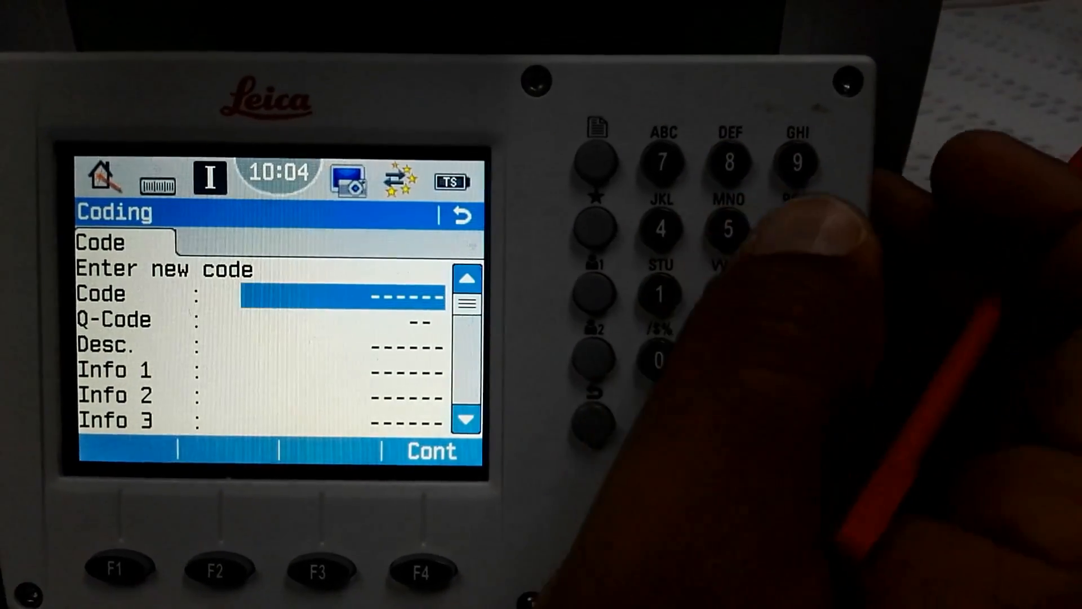
Step: Enter code BM with description BENCH MARK and Info 1 PIN
text(BM)
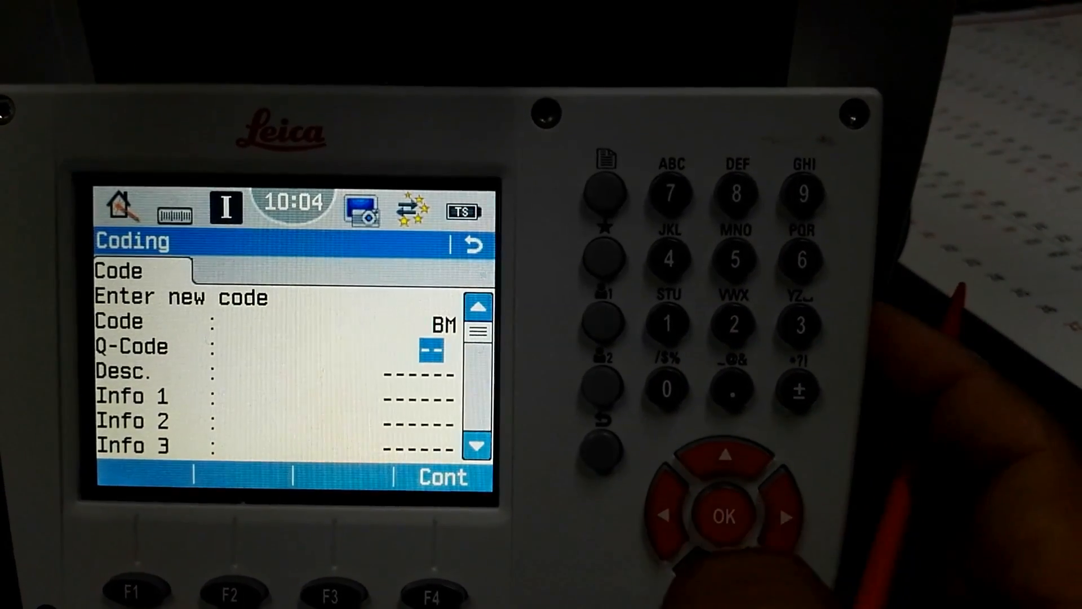
key(down)
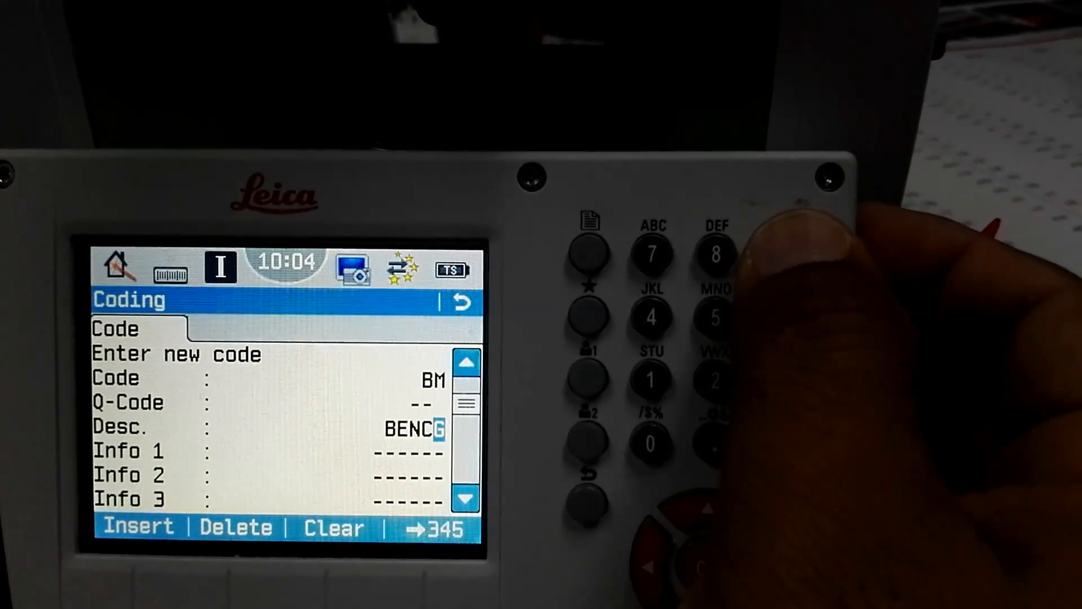
key(H)
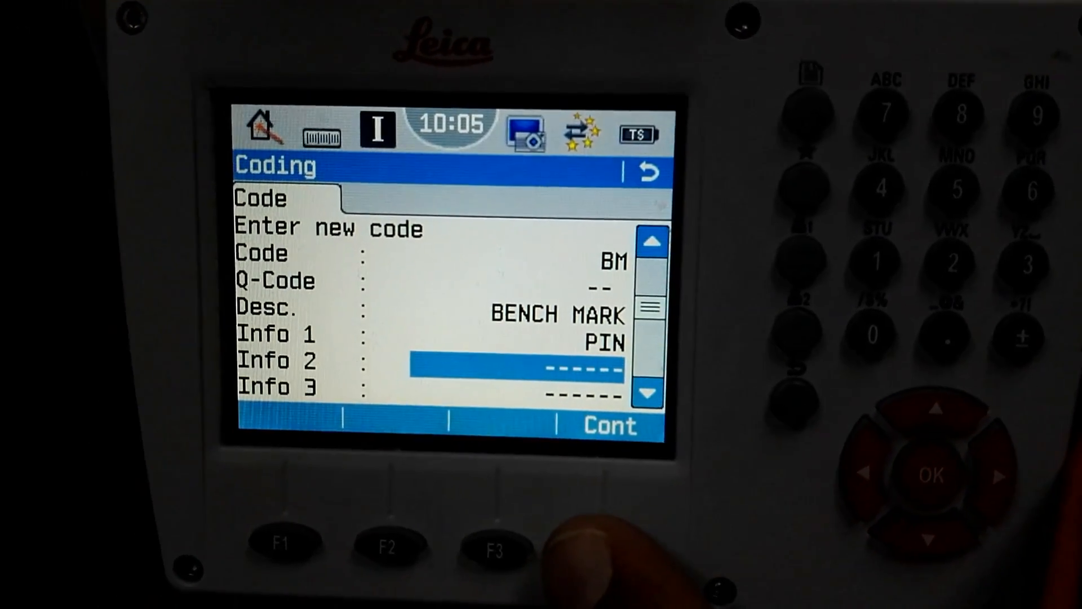
Step: Store the BM bench mark code and measure point 1 on the Survey screen
click(608, 426)
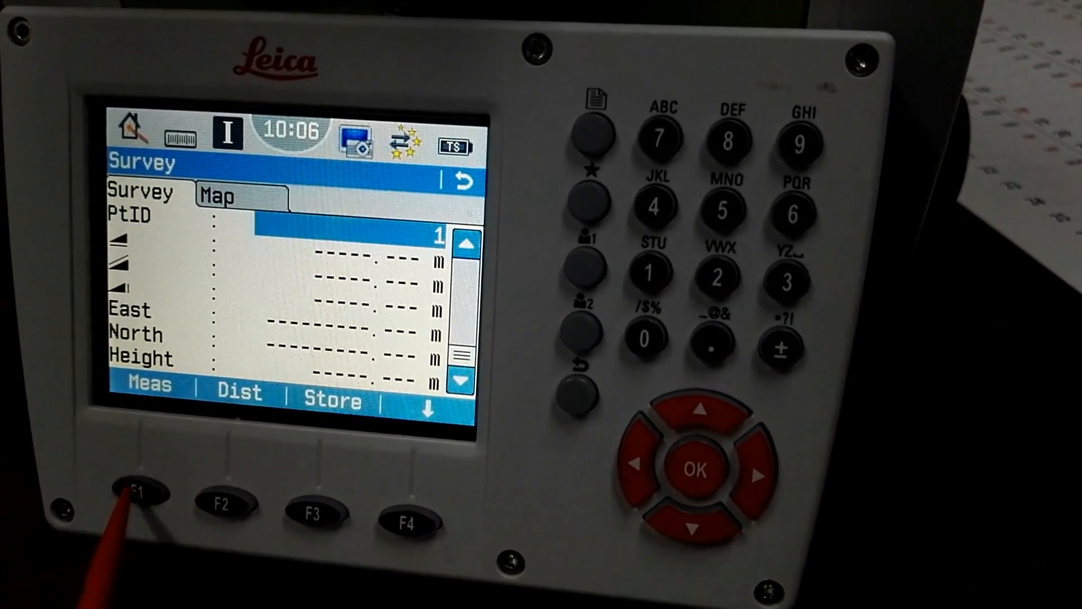
click(137, 492)
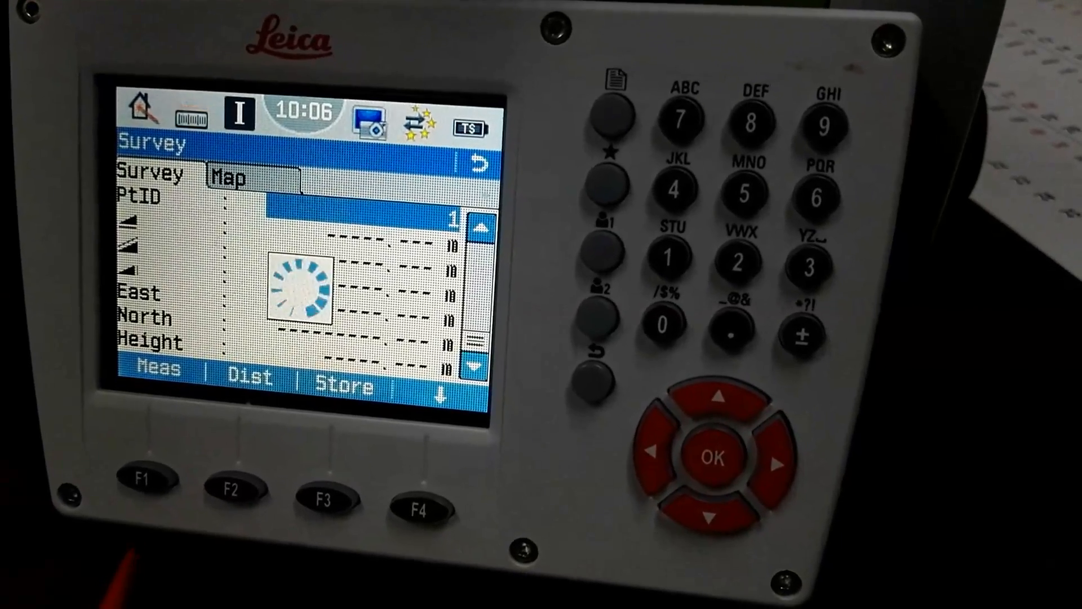